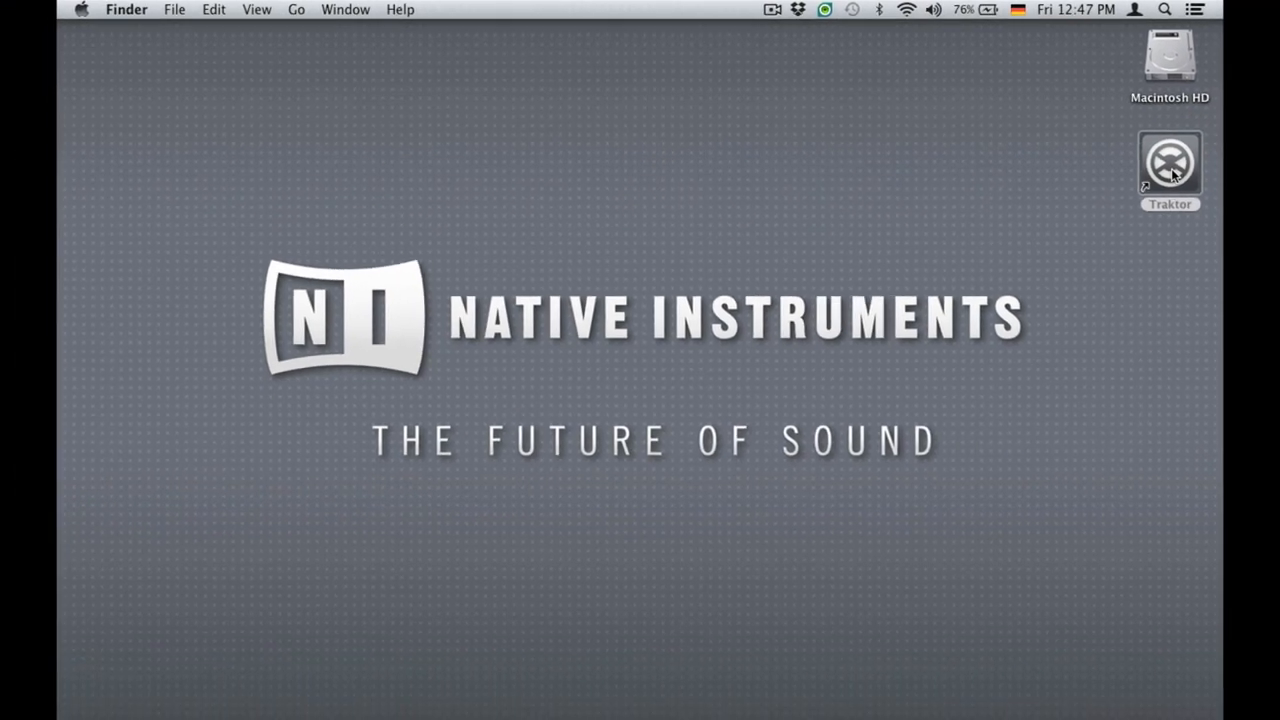
Launch Traktor Scratch Pro from its desktop icon so the decks and mixer appear.
{"action": "double_click", "coordinate": [1170, 162]}
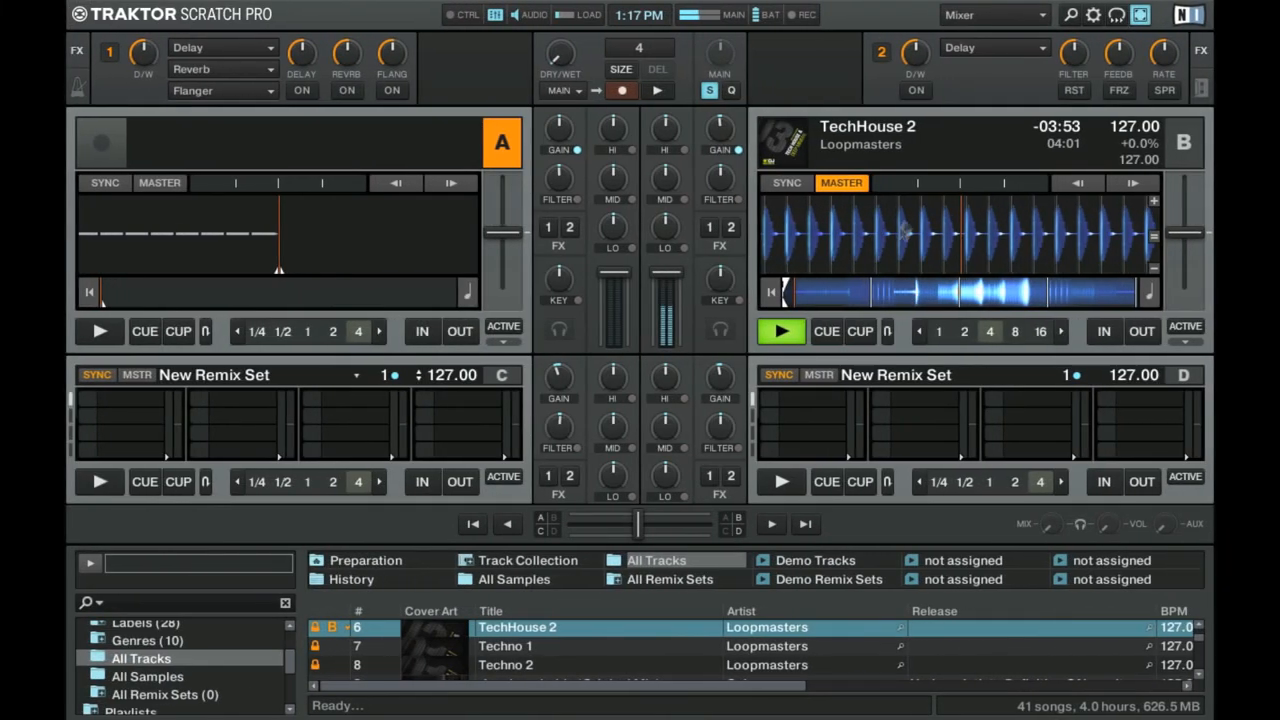
Bring up Preferences on the Traktor Kontrol S8 settings page.
{"action": "left_click", "coordinate": [1092, 14]}
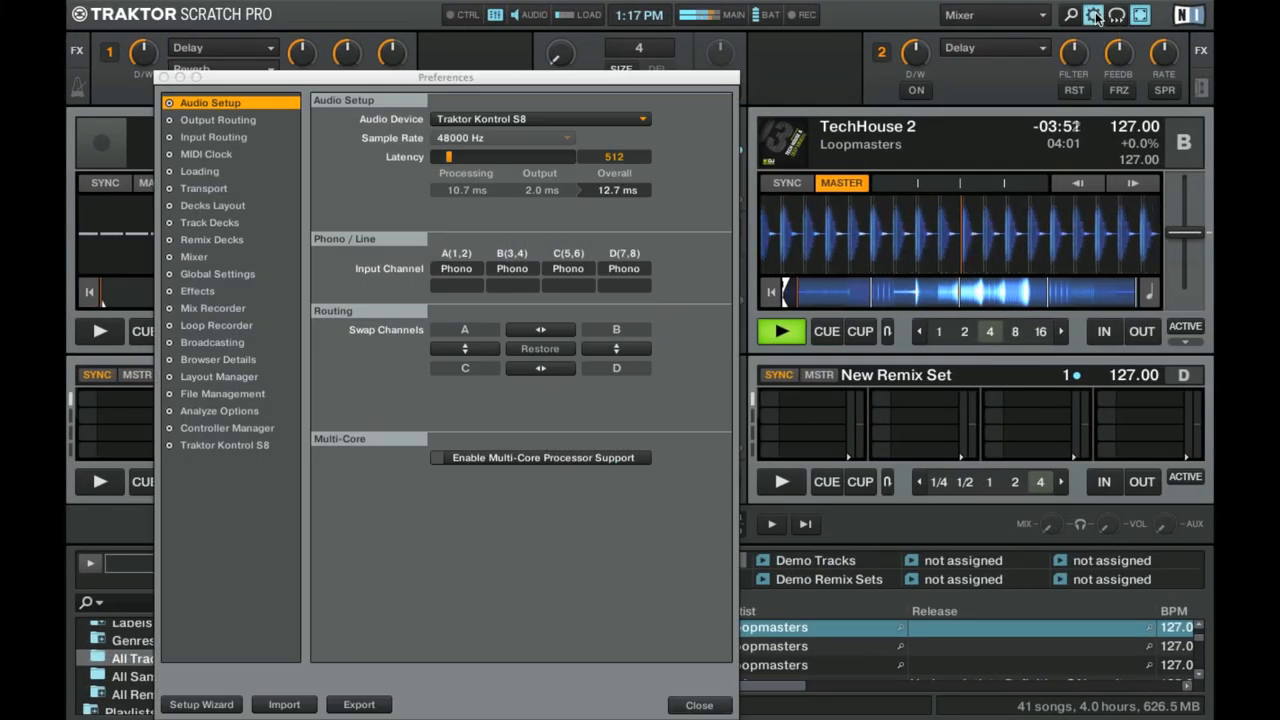
{"action": "left_click", "coordinate": [224, 444]}
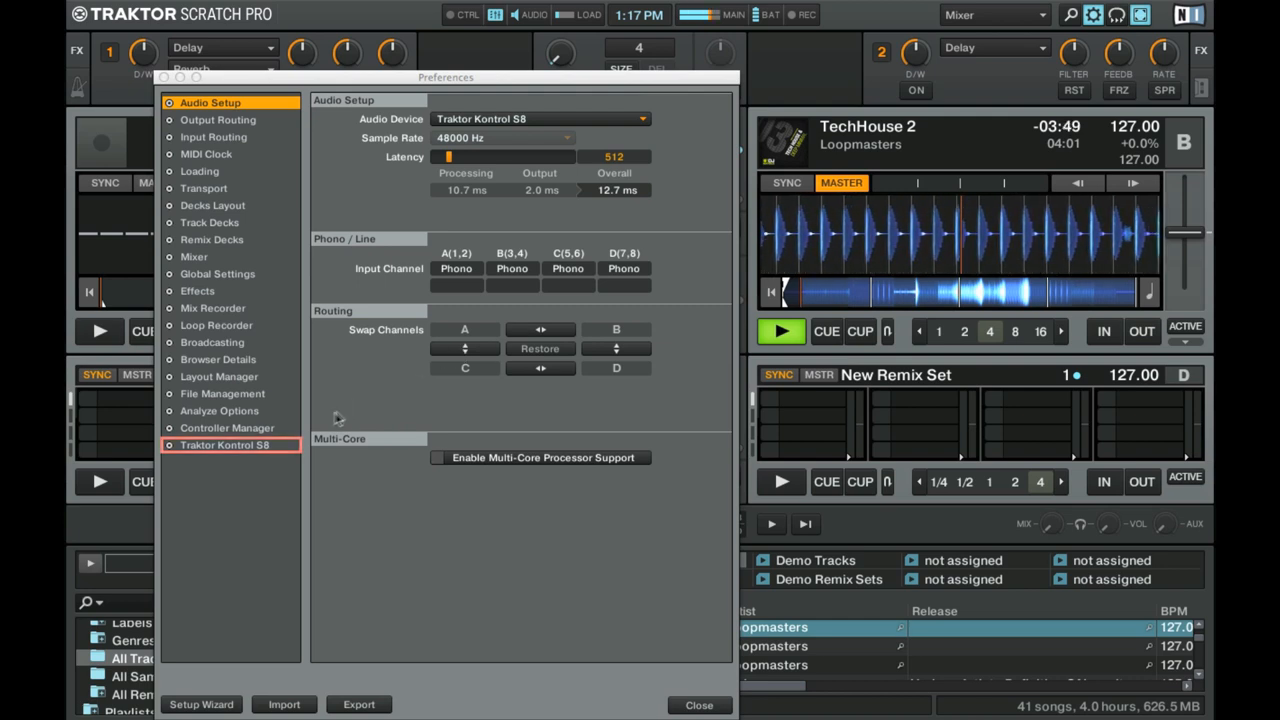
{"action": "left_click", "coordinate": [224, 444]}
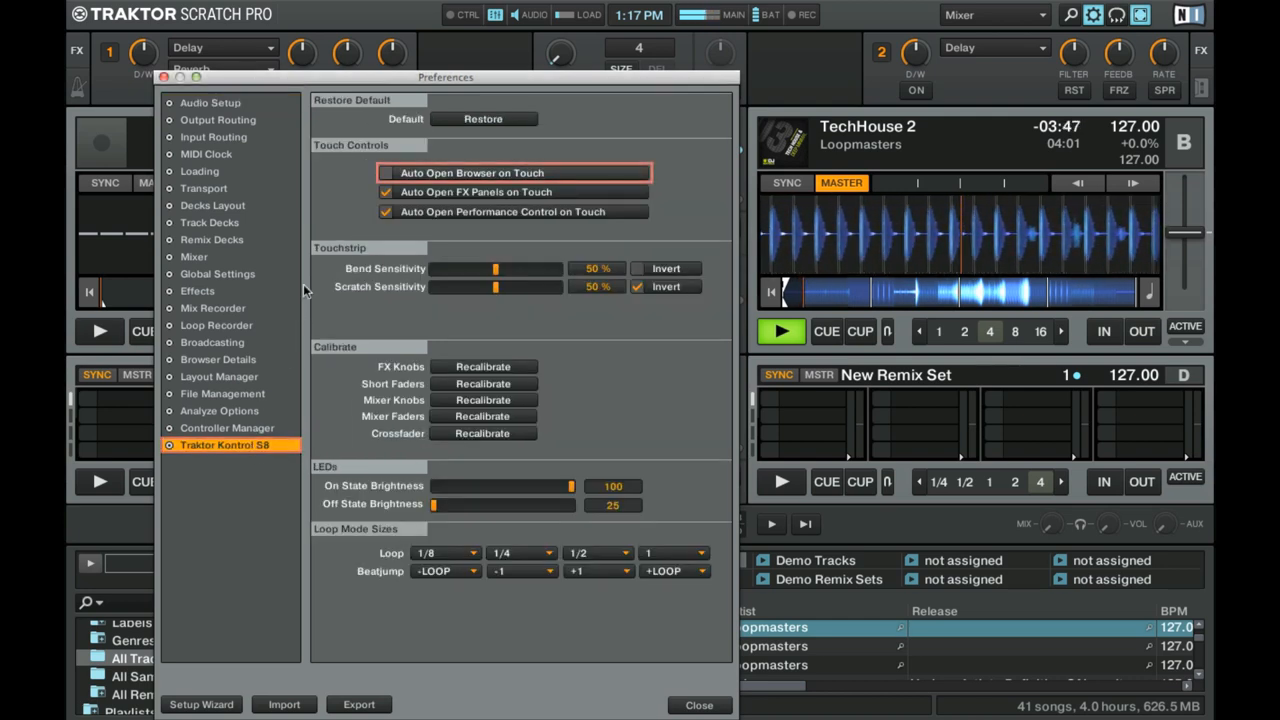
Enable Auto Open Browser on Touch under the S8 Touch Controls.
{"action": "left_click", "coordinate": [386, 172]}
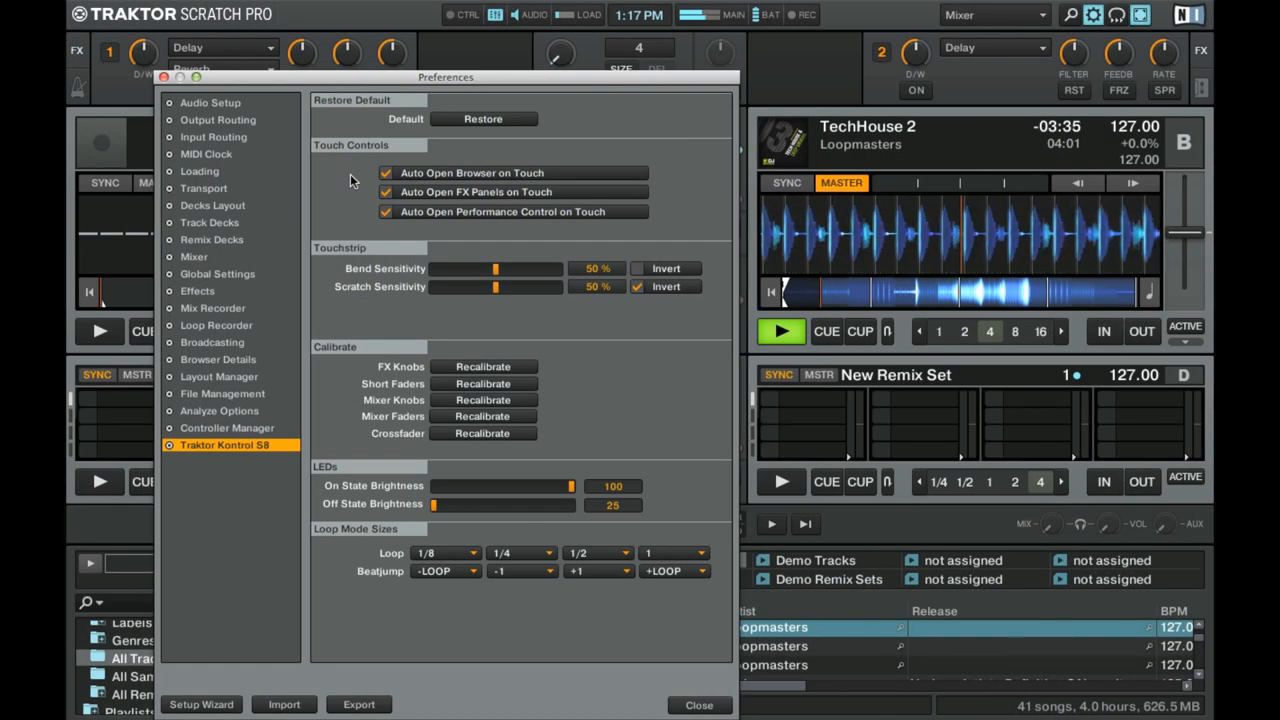
{"action": "left_click", "coordinate": [512, 172]}
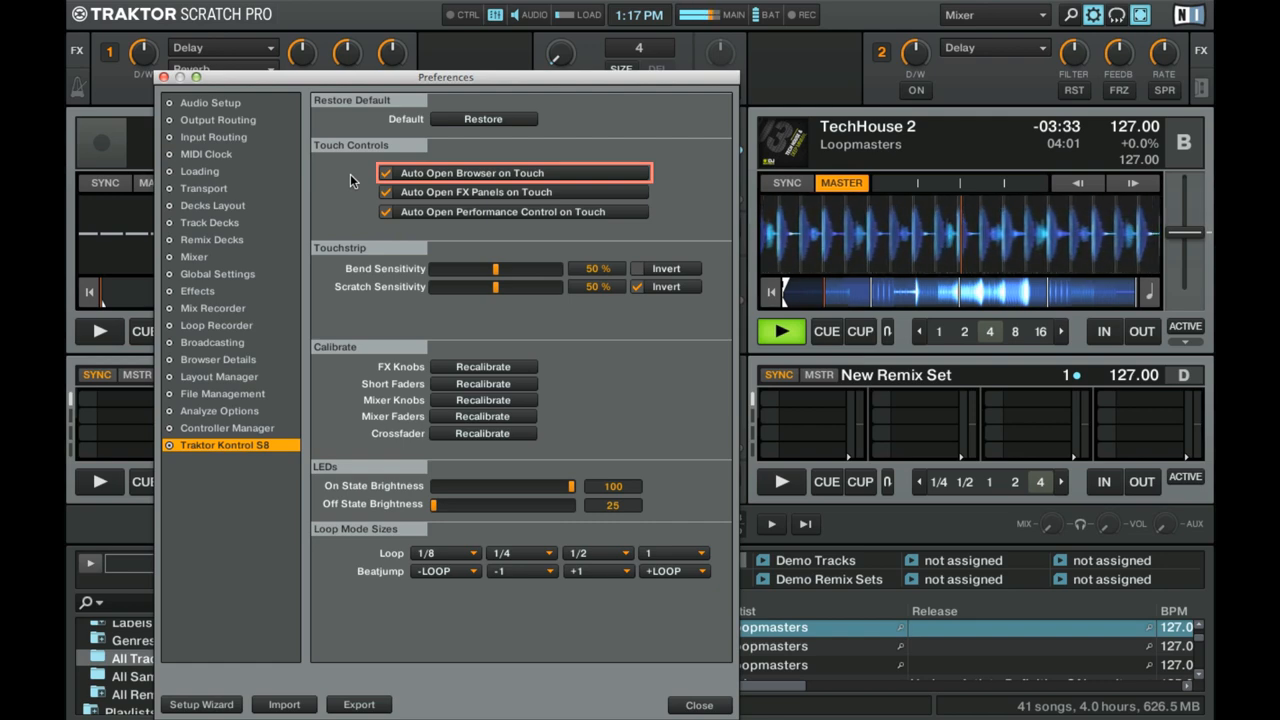
{"action": "left_click", "coordinate": [386, 172]}
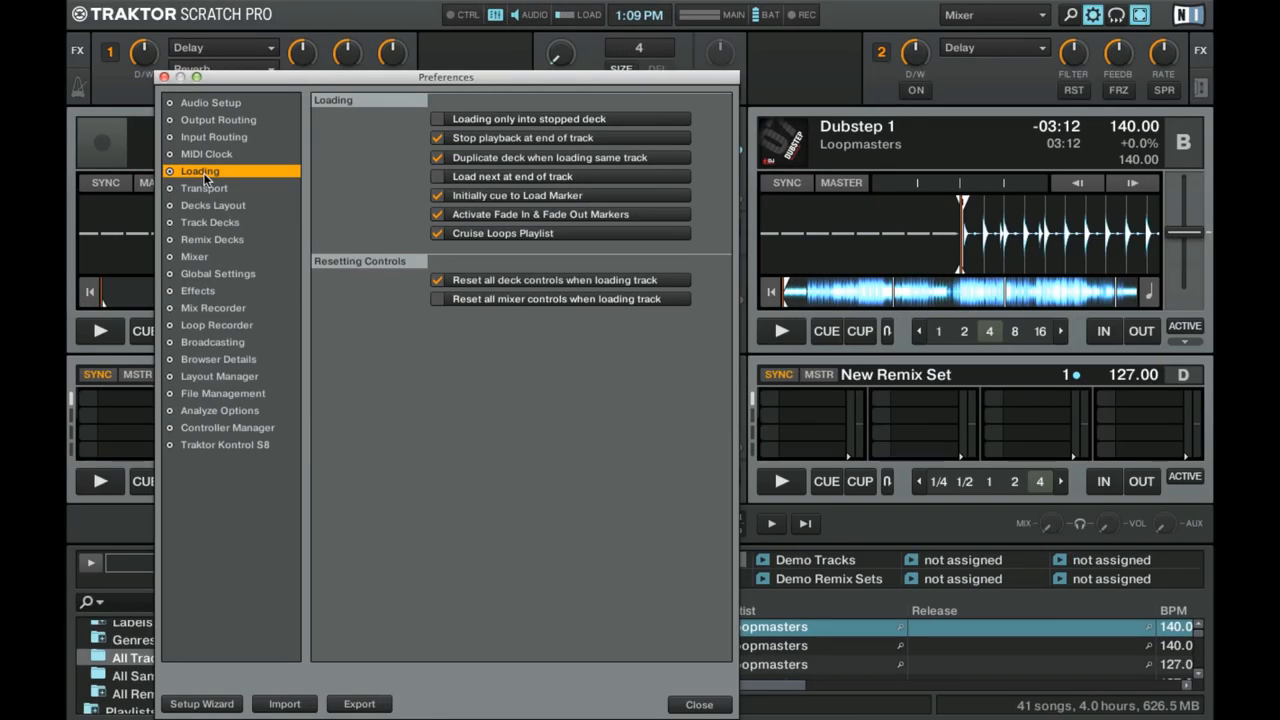
Tick 'Loading only into stopped deck' in the Loading preferences.
{"action": "left_click", "coordinate": [438, 118]}
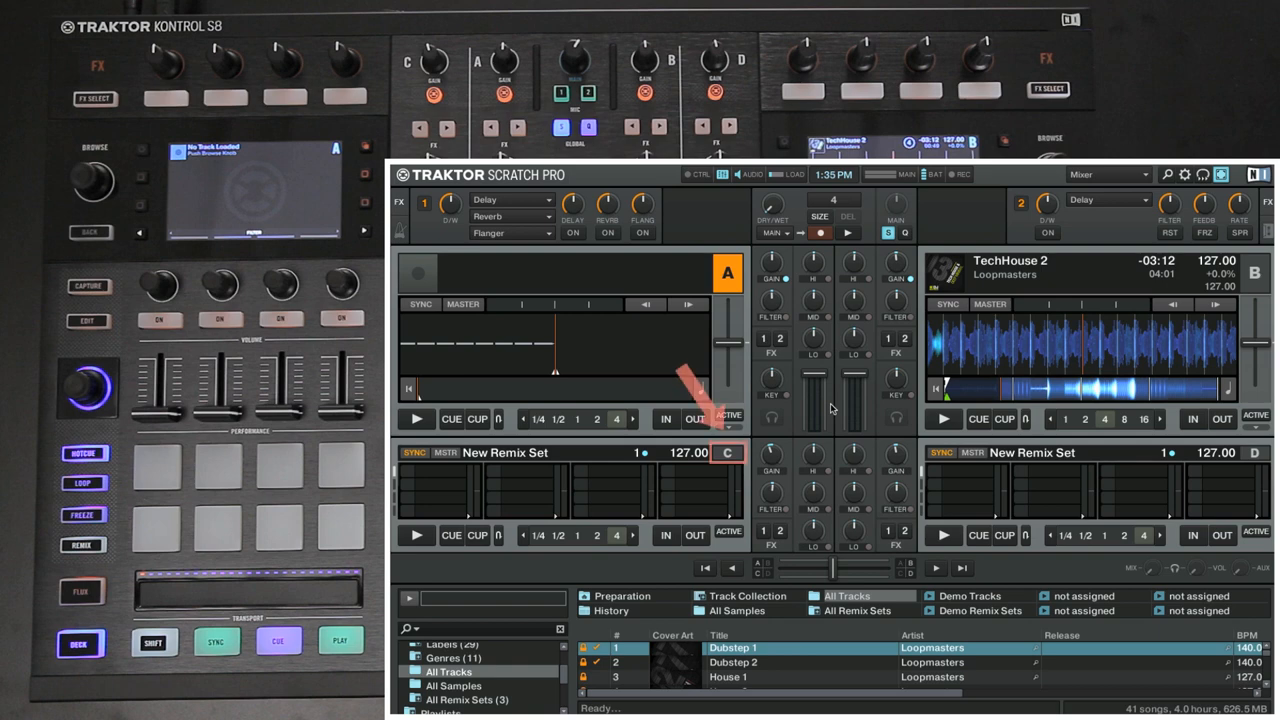
Choose Remix Deck from deck C's deck-type drop-down menu.
{"action": "left_click", "coordinate": [728, 452]}
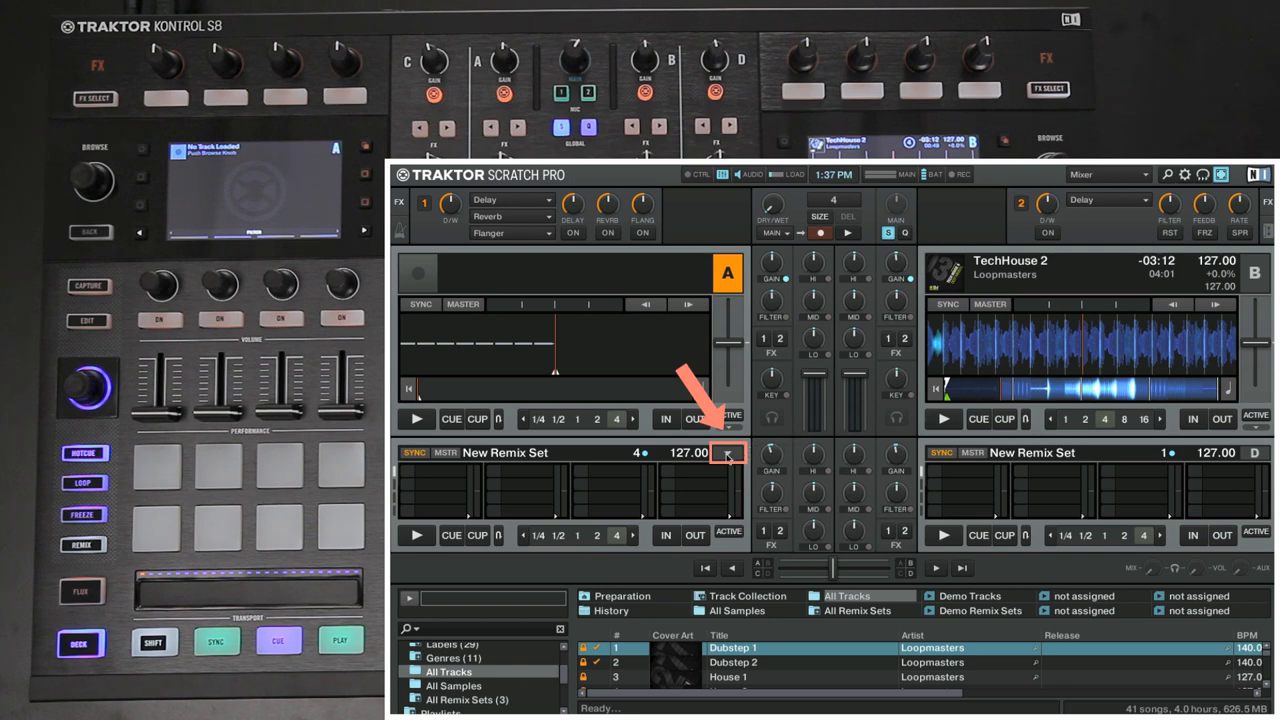
{"action": "left_click", "coordinate": [728, 452]}
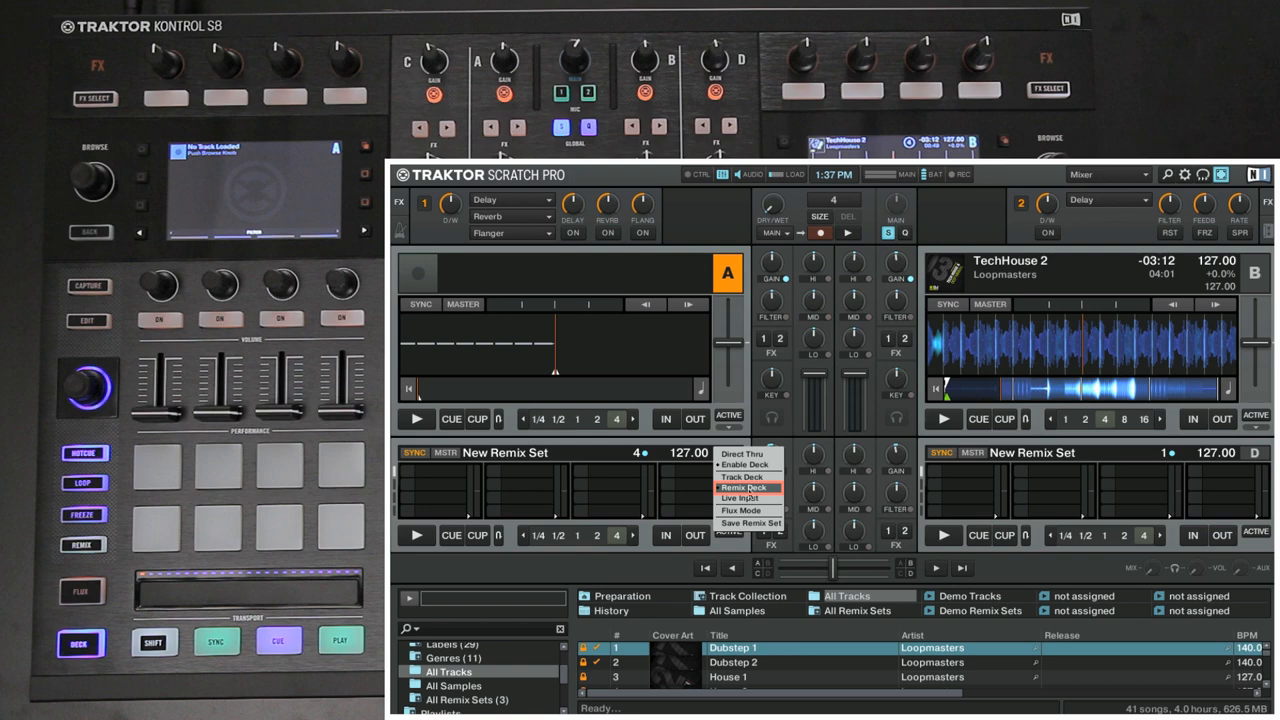
{"action": "left_click", "coordinate": [744, 488]}
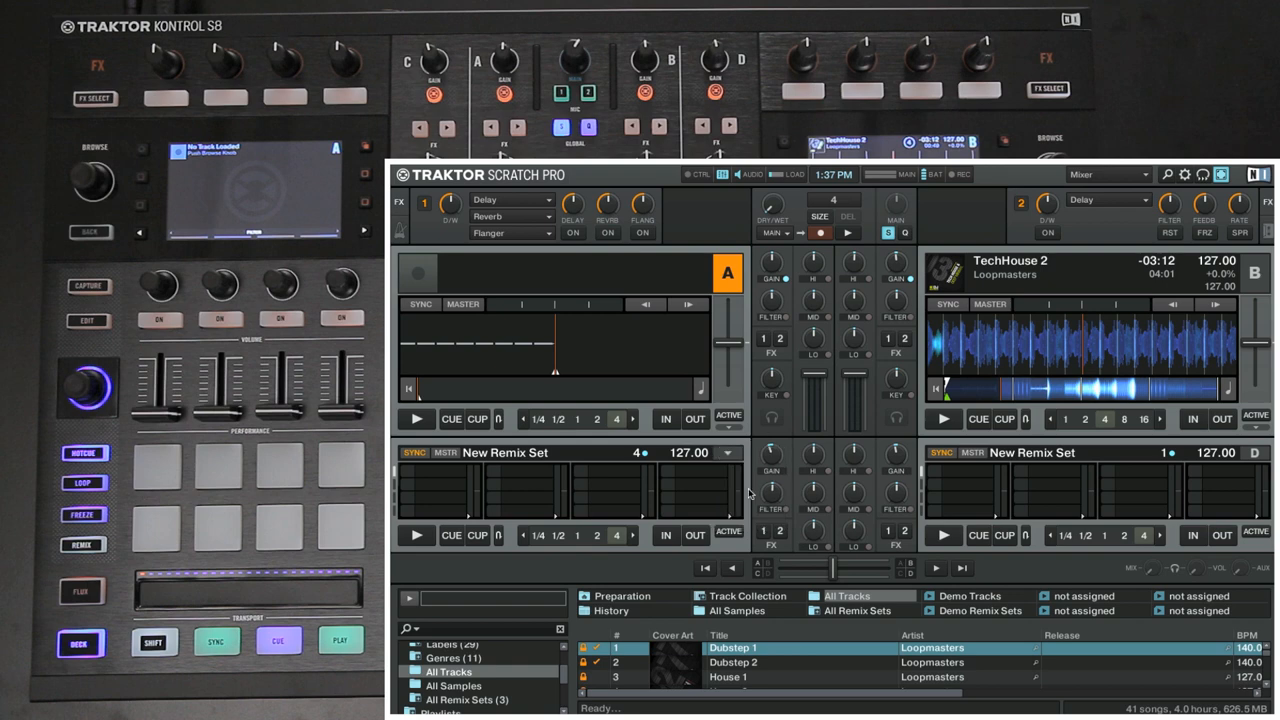